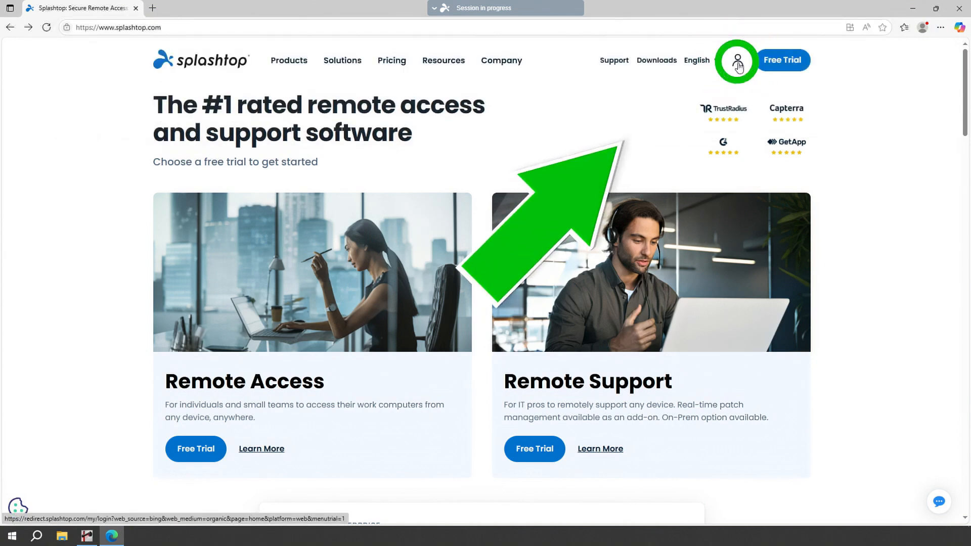
Create a new Splashtop account from the account menu and reach its Settings page.
click(738, 60)
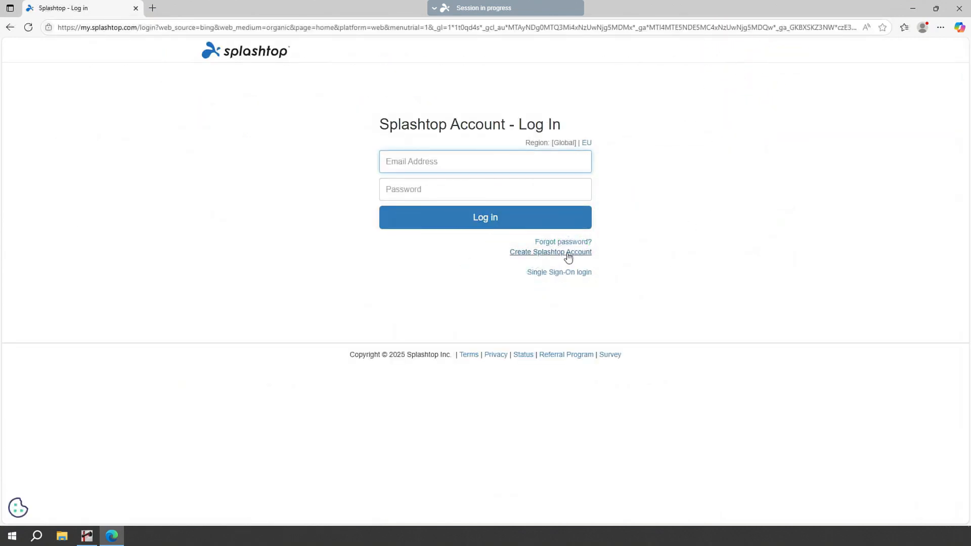
click(551, 252)
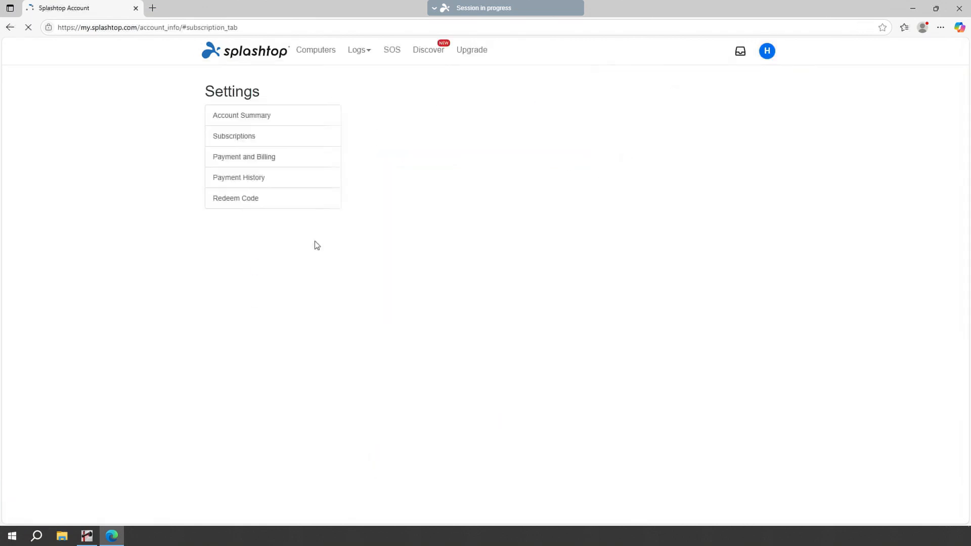
Buy Splashtop Remote Access from Subscriptions and choose the Solo tier at $60.00 per year.
click(234, 135)
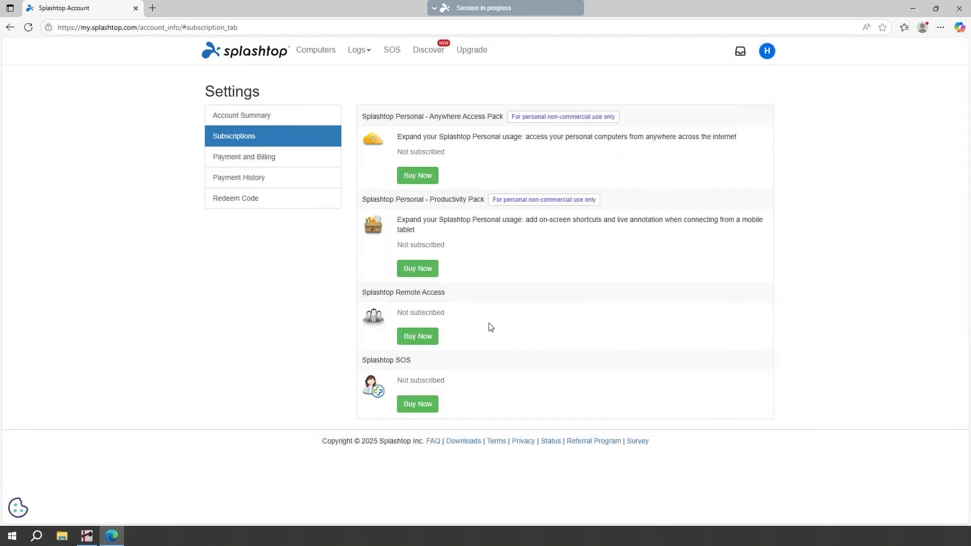
click(417, 336)
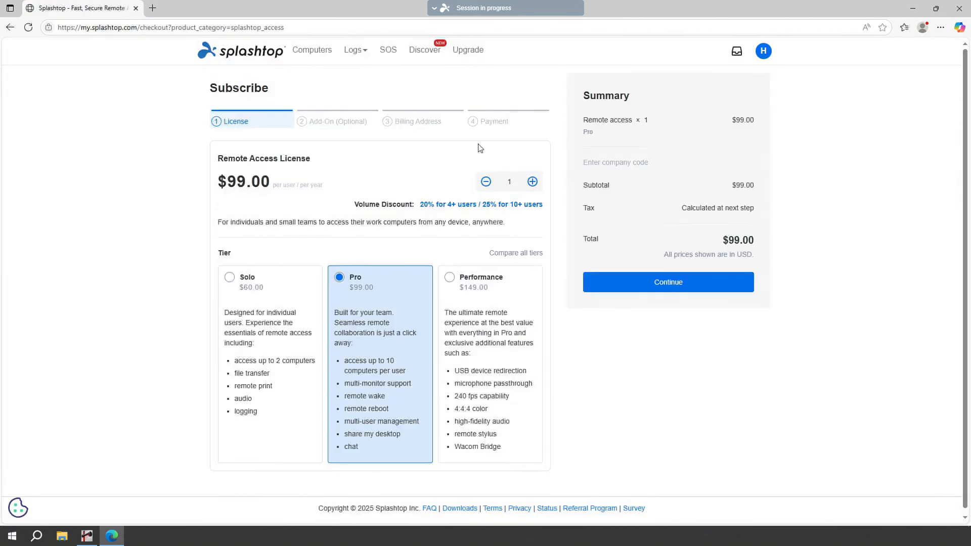
click(230, 277)
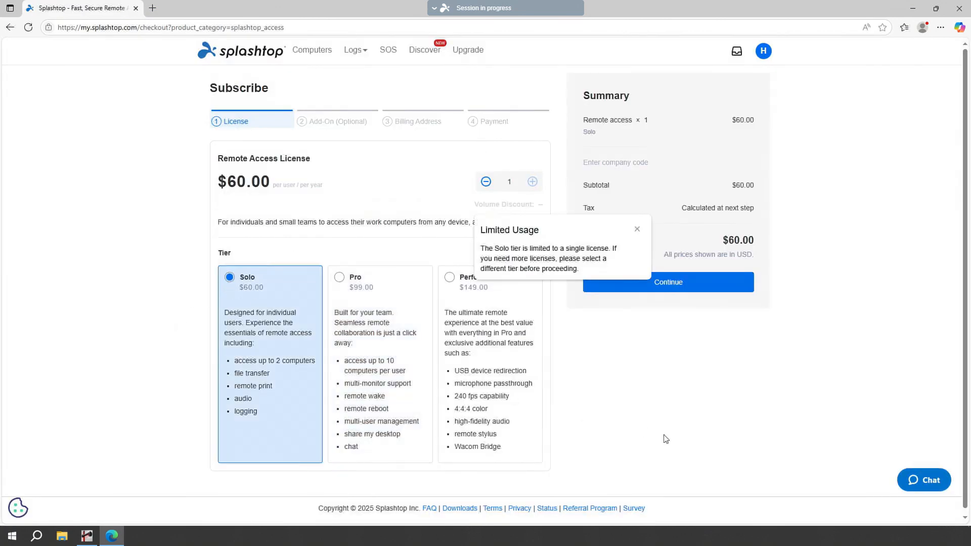